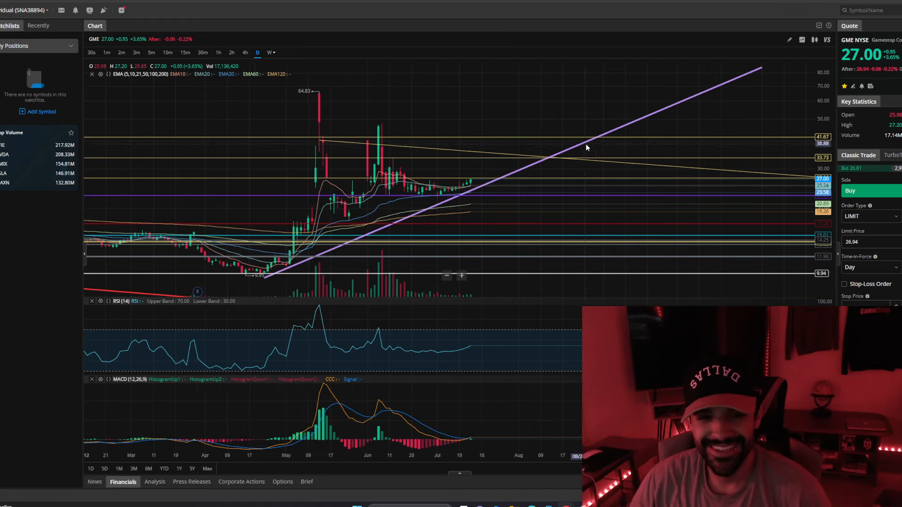
{"action": "mouse_move", "coordinate": [486, 199]}
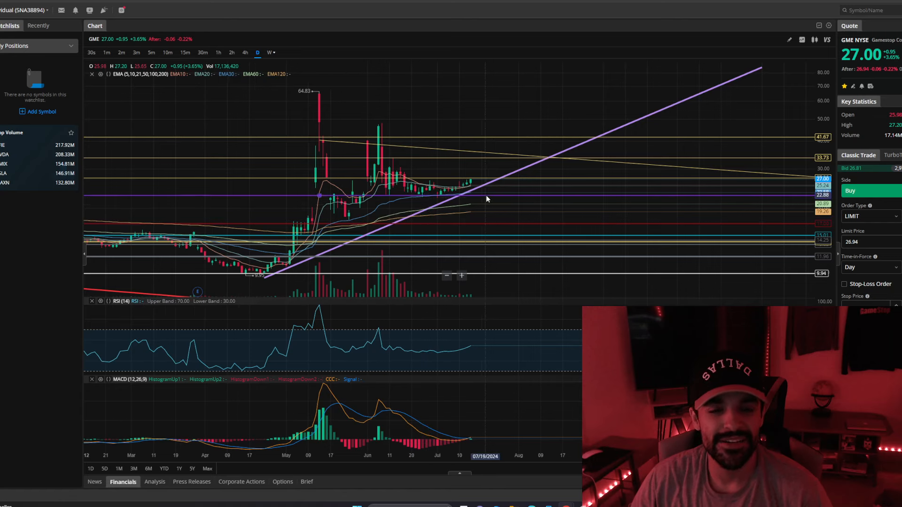
{"action": "mouse_move", "coordinate": [507, 170]}
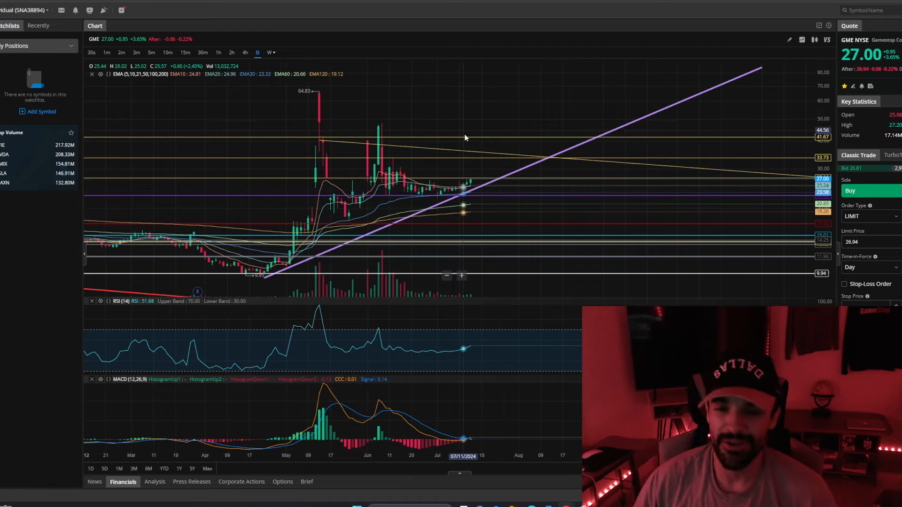
{"action": "mouse_move", "coordinate": [498, 203]}
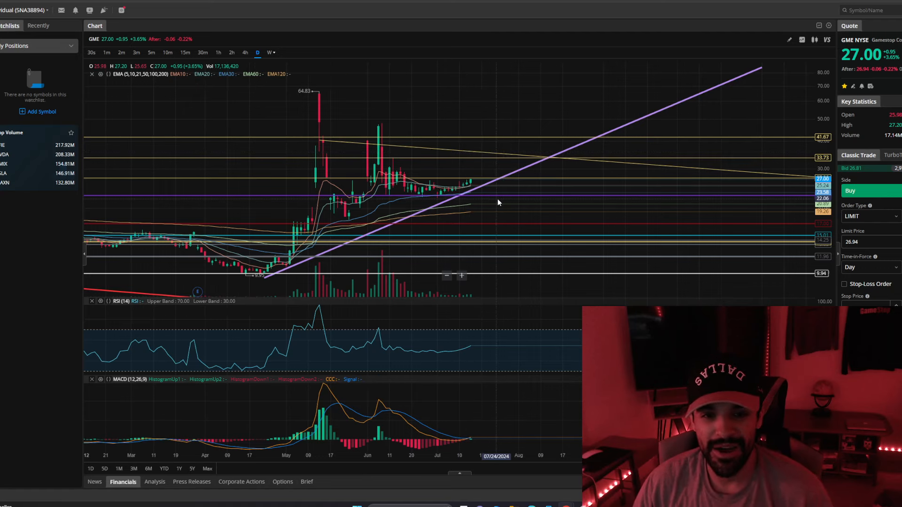
{"action": "mouse_move", "coordinate": [496, 179]}
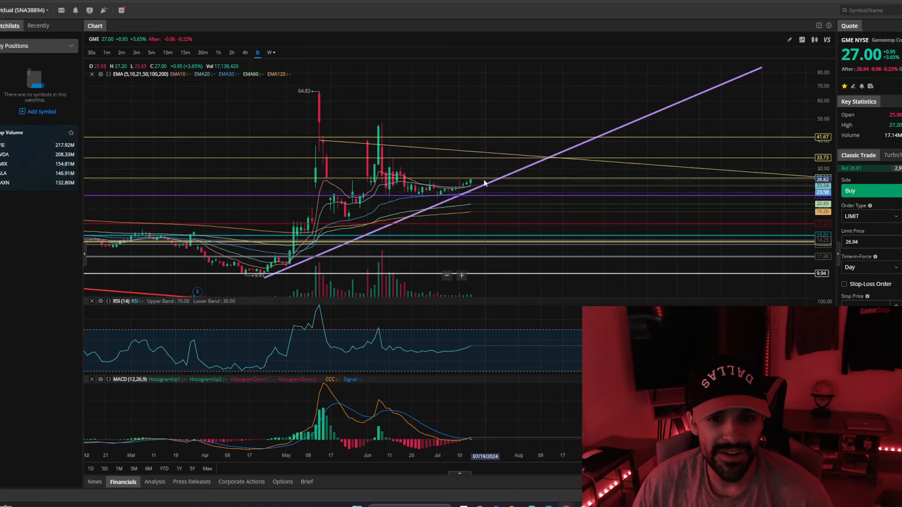
{"action": "mouse_move", "coordinate": [488, 197]}
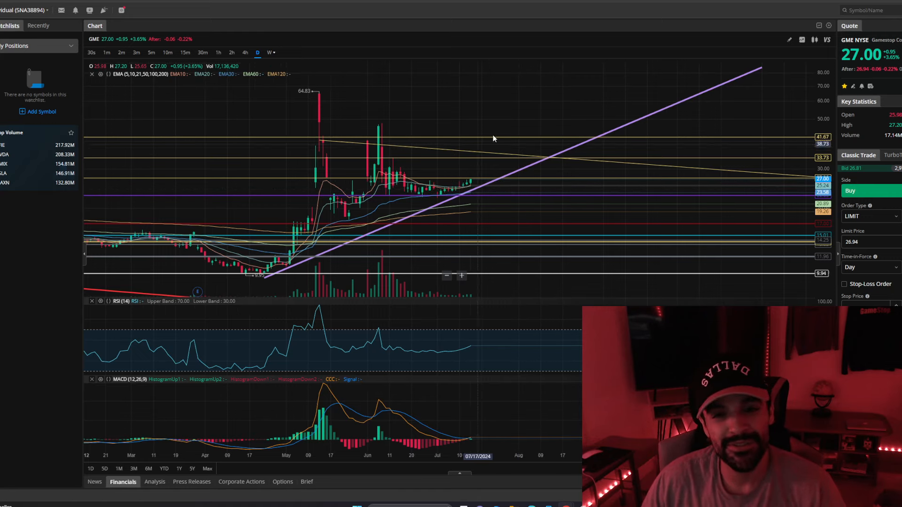
{"action": "mouse_move", "coordinate": [487, 443]}
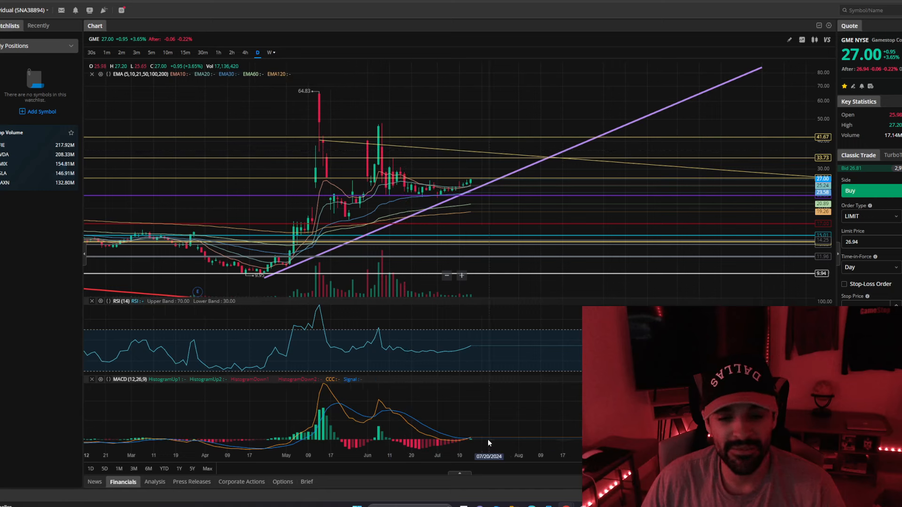
{"action": "mouse_move", "coordinate": [469, 358]}
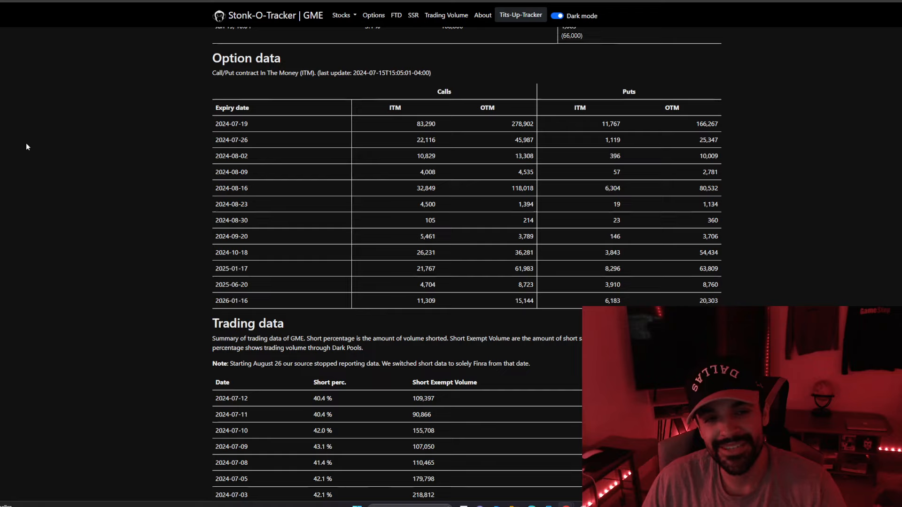
{"action": "mouse_move", "coordinate": [368, 112]}
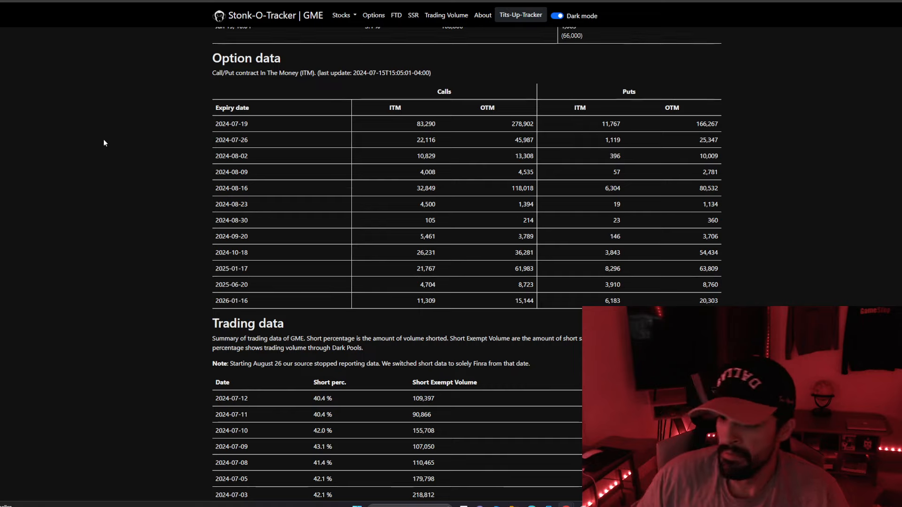
{"action": "mouse_move", "coordinate": [159, 143]}
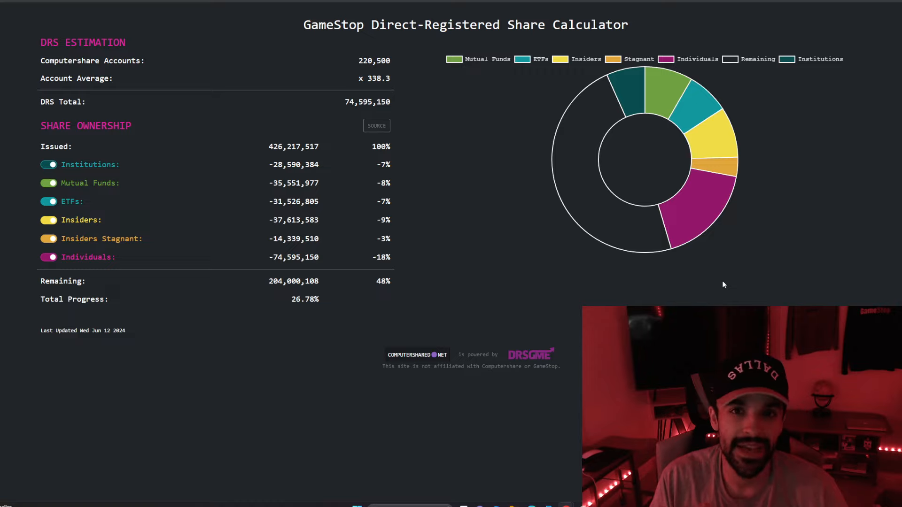
{"action": "mouse_move", "coordinate": [701, 280]}
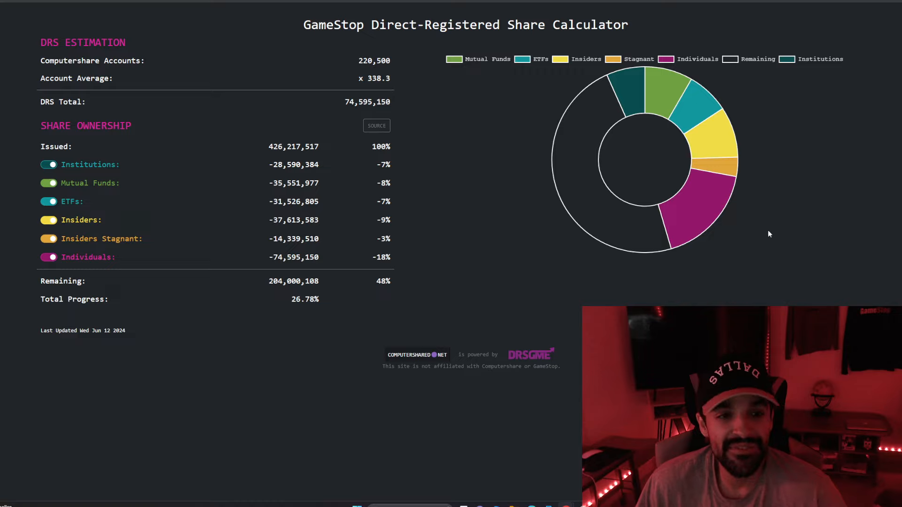
{"action": "mouse_move", "coordinate": [783, 220]}
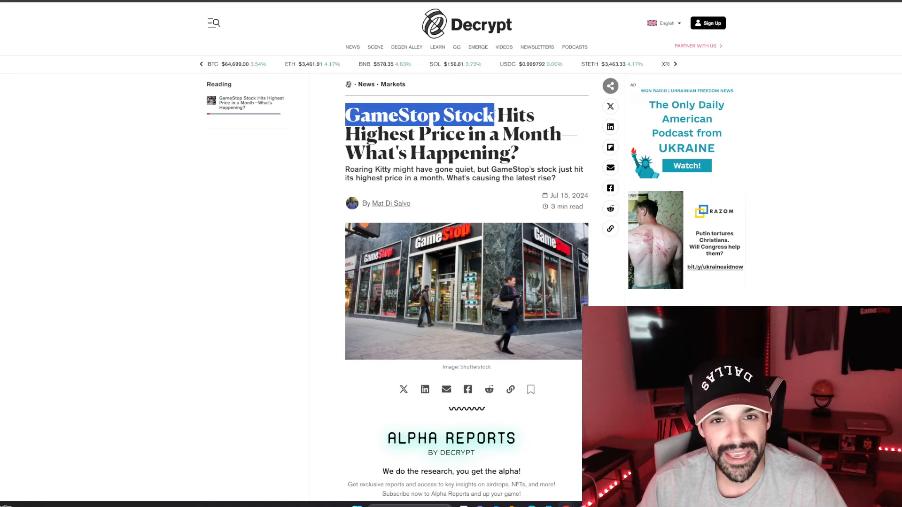
- Read down to the GME comeback paragraph and highlight "largely gone quiet"
{"action": "scroll", "scroll_direction": "down", "scroll_amount": 3}
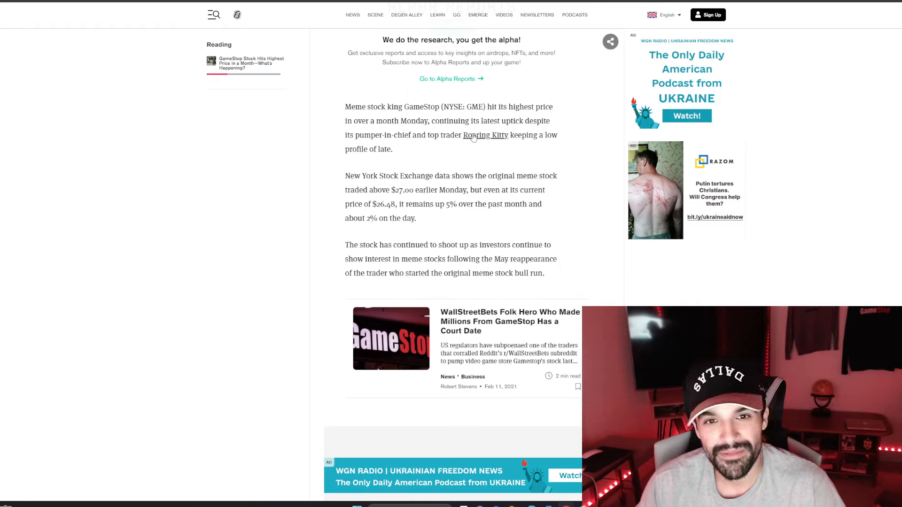
{"action": "mouse_move", "coordinate": [513, 129]}
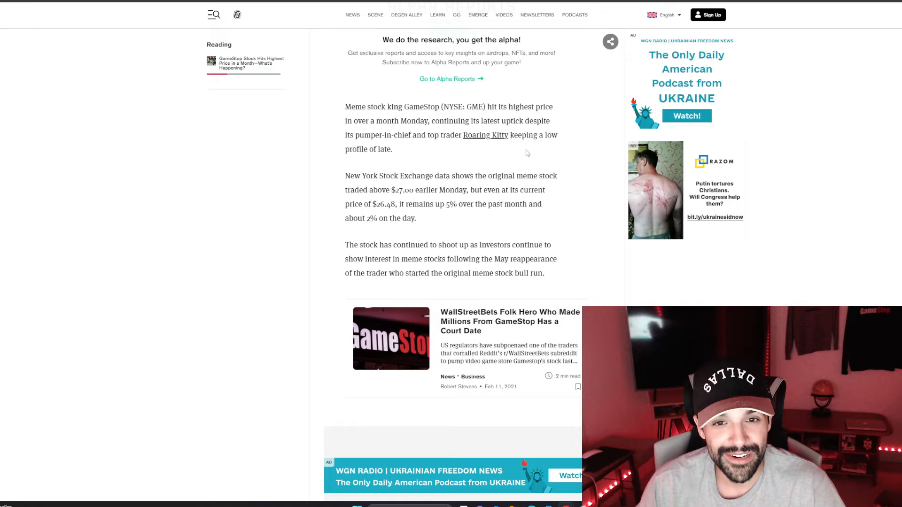
{"action": "double_click", "coordinate": [358, 135]}
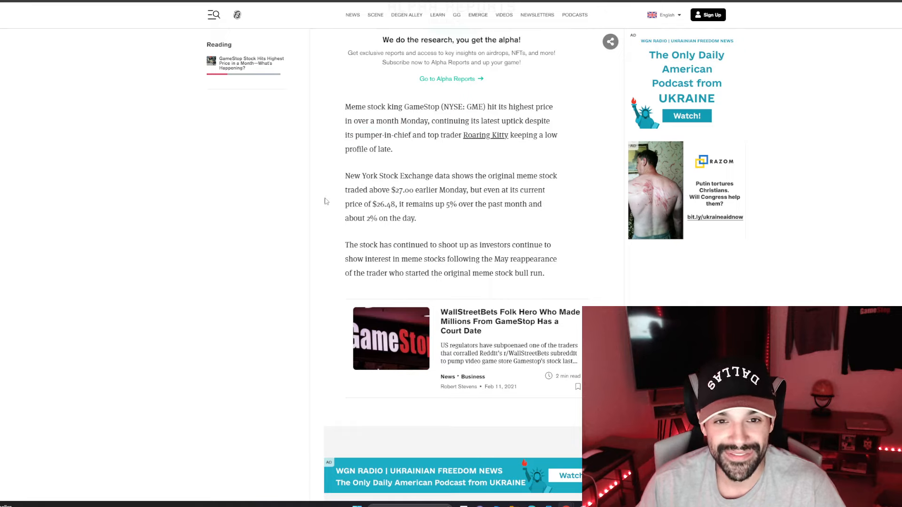
{"action": "scroll", "scroll_direction": "down", "scroll_amount": 3}
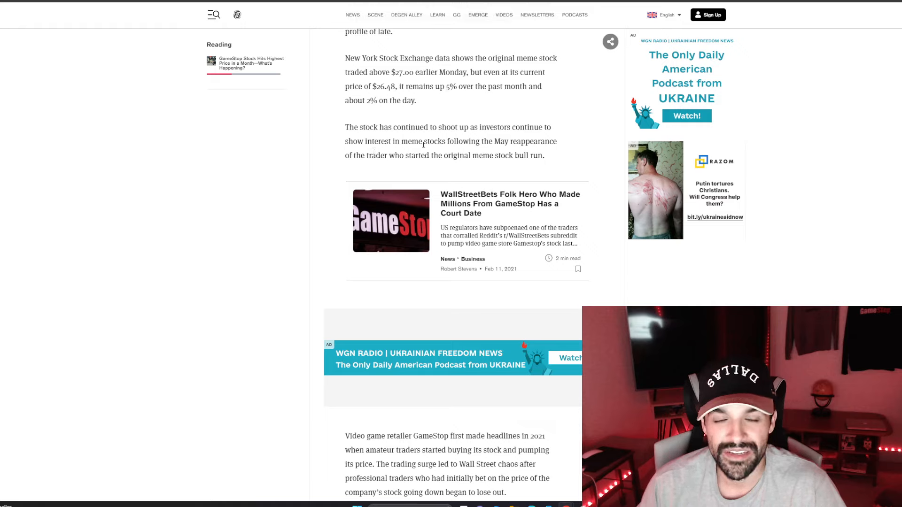
{"action": "scroll", "scroll_direction": "down", "scroll_amount": 3}
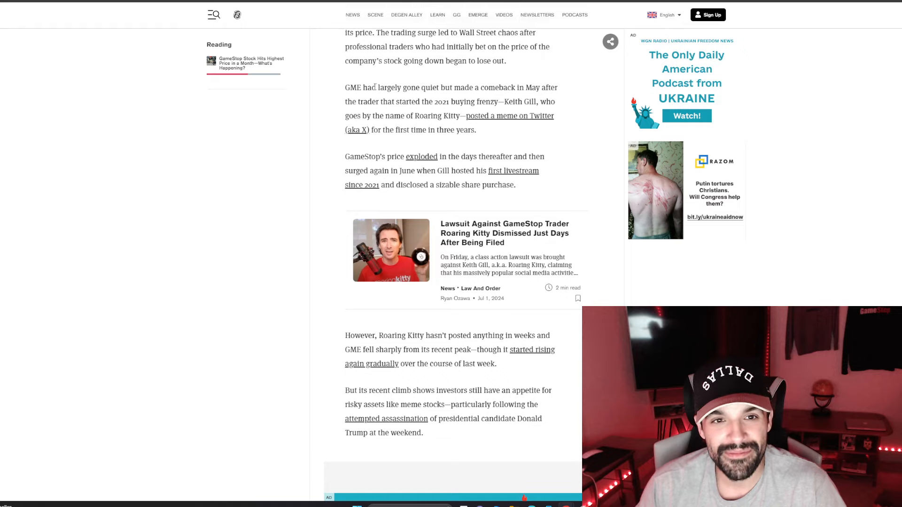
{"action": "left_click_drag", "start_coordinate": [377, 88], "coordinate": [438, 87]}
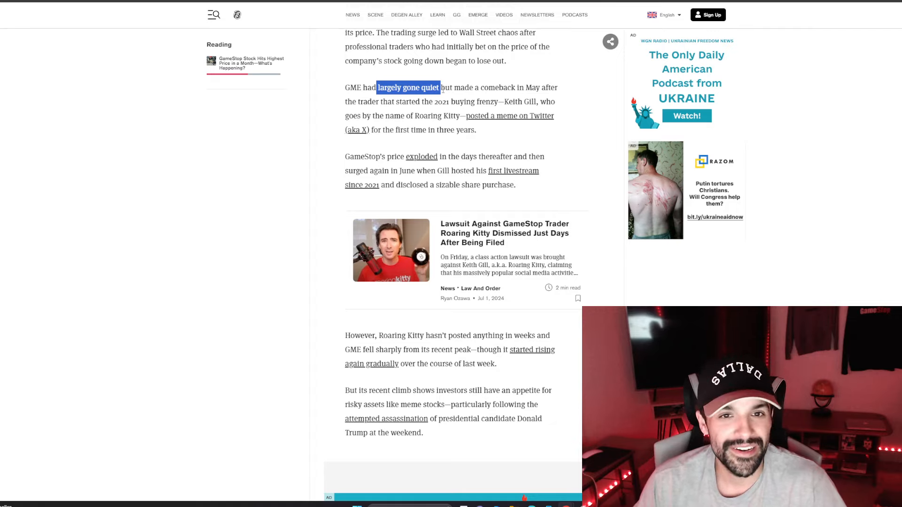
- Highlight the "made a comeback in May" sentence, then read past the meme-stock appetite paragraph
{"action": "left_click_drag", "start_coordinate": [440, 87], "coordinate": [550, 87]}
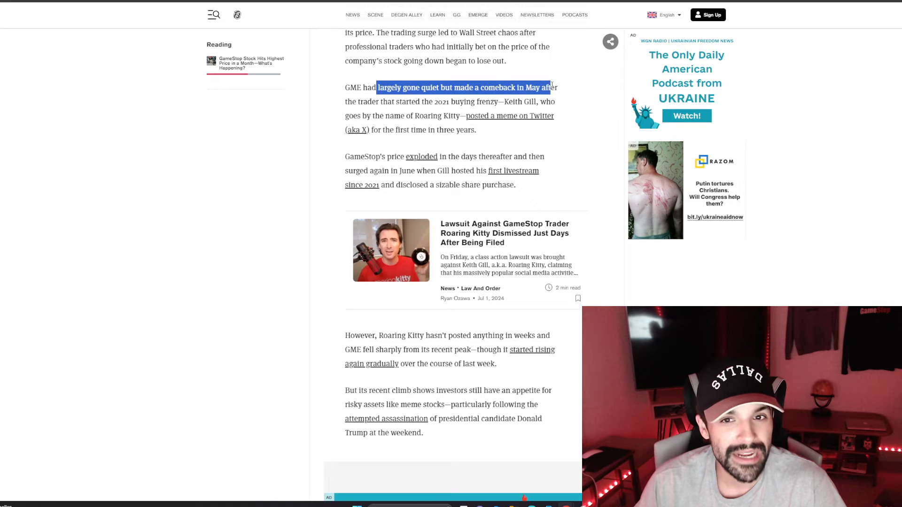
{"action": "left_click_drag", "start_coordinate": [550, 88], "coordinate": [437, 102]}
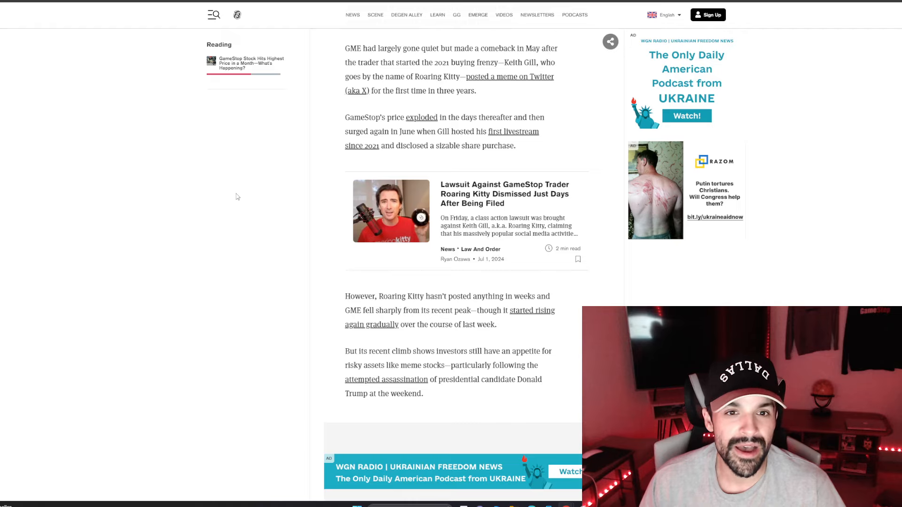
{"action": "mouse_move", "coordinate": [223, 217]}
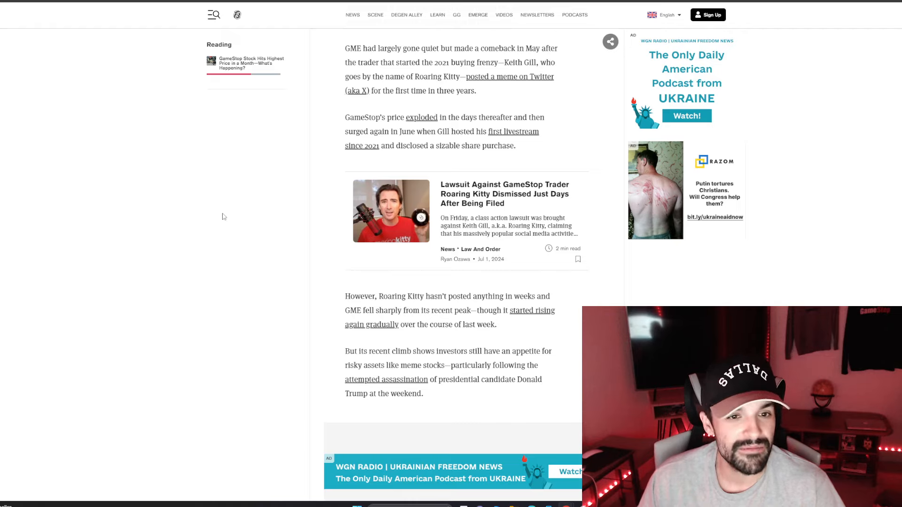
{"action": "mouse_move", "coordinate": [216, 215]}
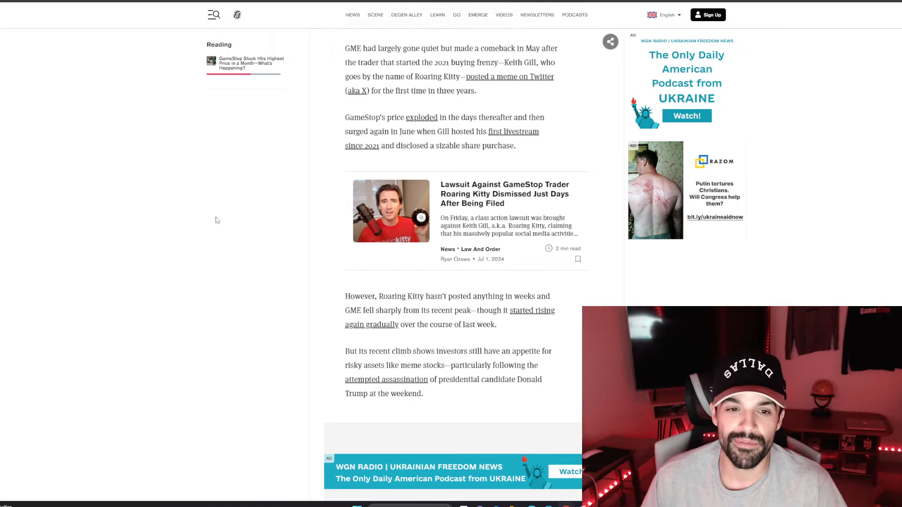
{"action": "scroll", "scroll_direction": "down", "scroll_amount": 3}
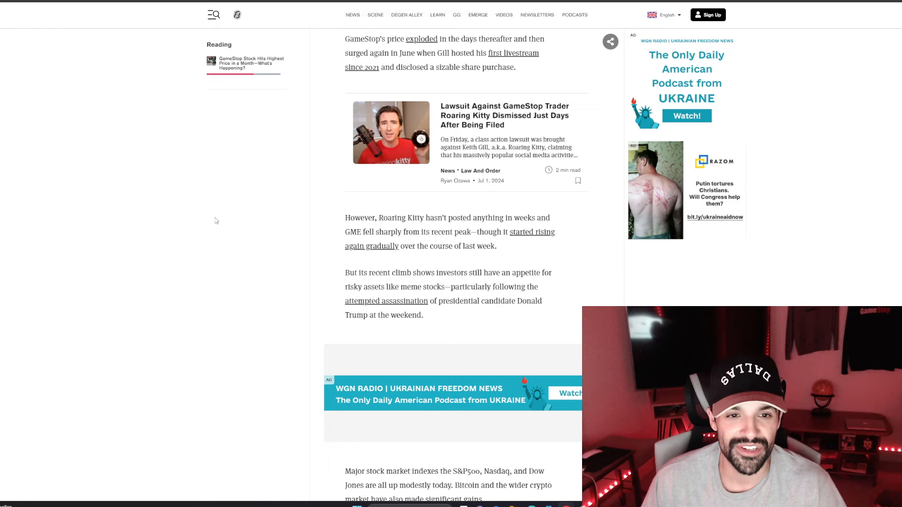
{"action": "scroll", "scroll_direction": "down", "scroll_amount": 3}
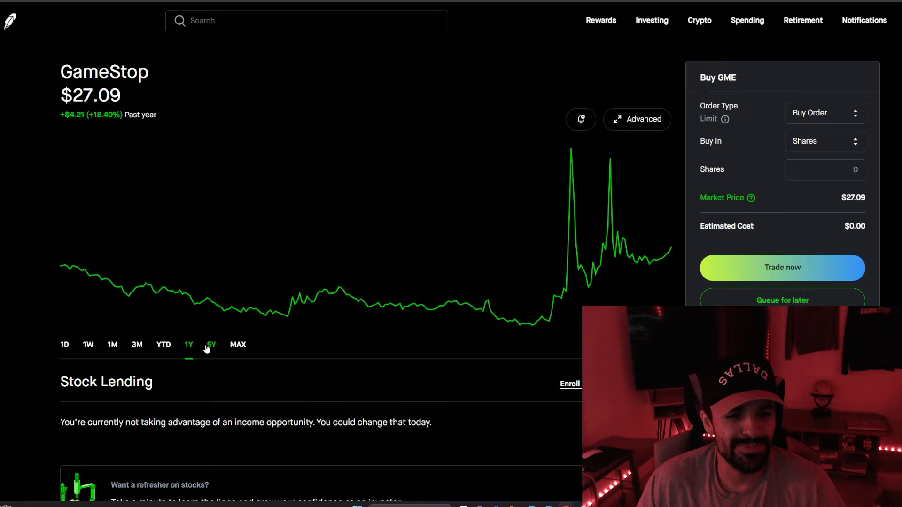
- Switch the GameStop chart to the 5Y range showing the 2021 spike and decline
{"action": "left_click", "coordinate": [211, 344]}
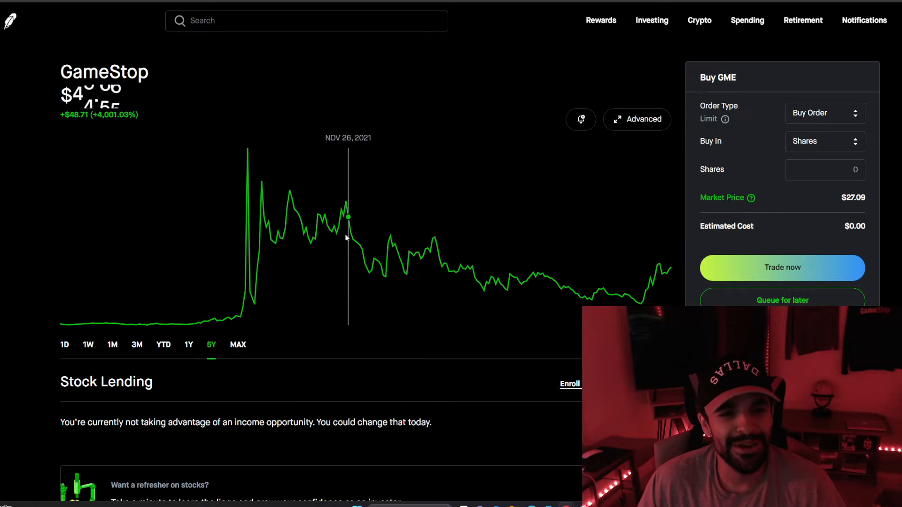
{"action": "mouse_move", "coordinate": [578, 295]}
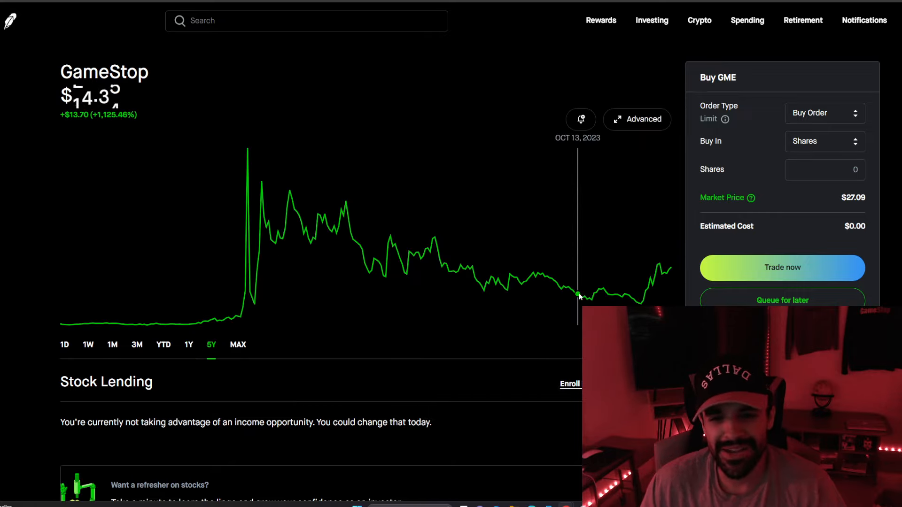
{"action": "mouse_move", "coordinate": [590, 299]}
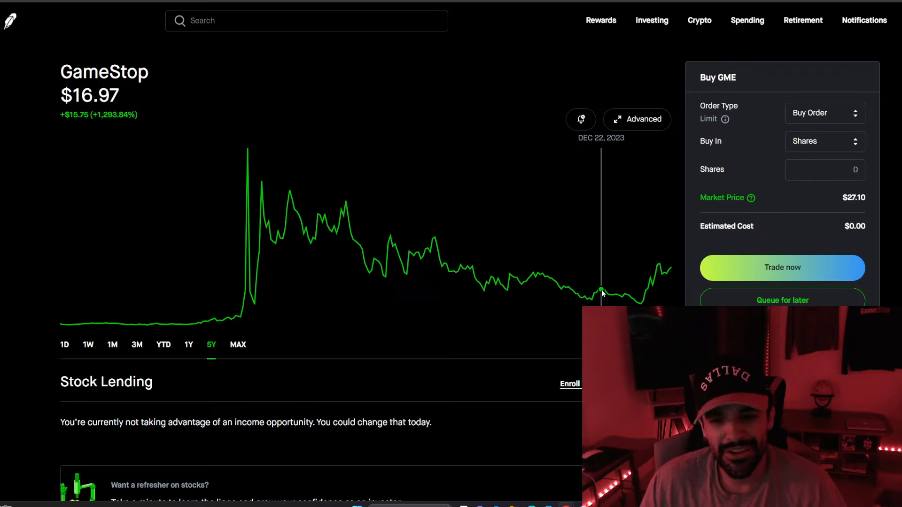
{"action": "mouse_move", "coordinate": [639, 303]}
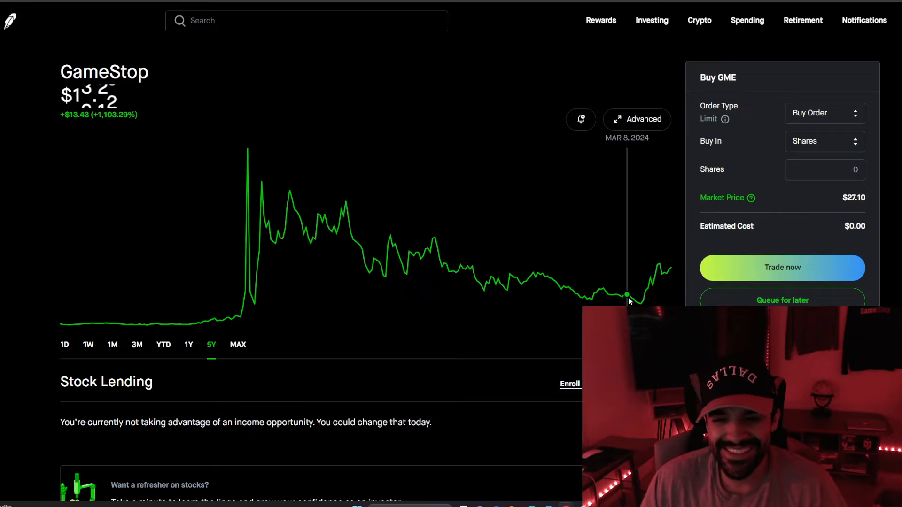
{"action": "mouse_move", "coordinate": [555, 266]}
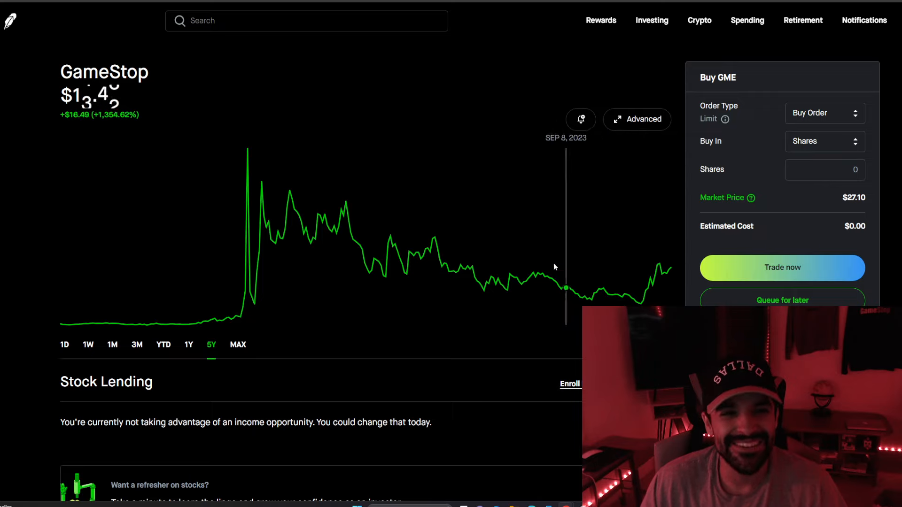
{"action": "mouse_move", "coordinate": [555, 266]}
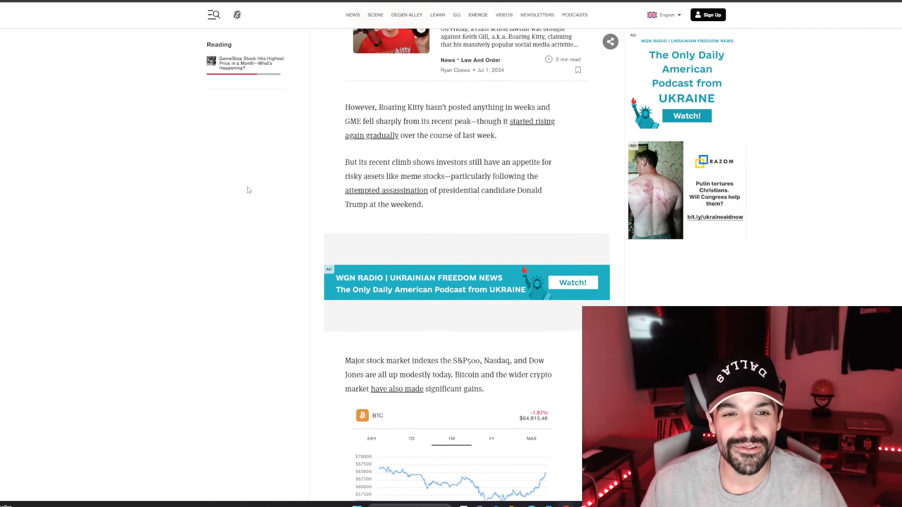
{"action": "scroll", "scroll_direction": "down", "scroll_amount": 3}
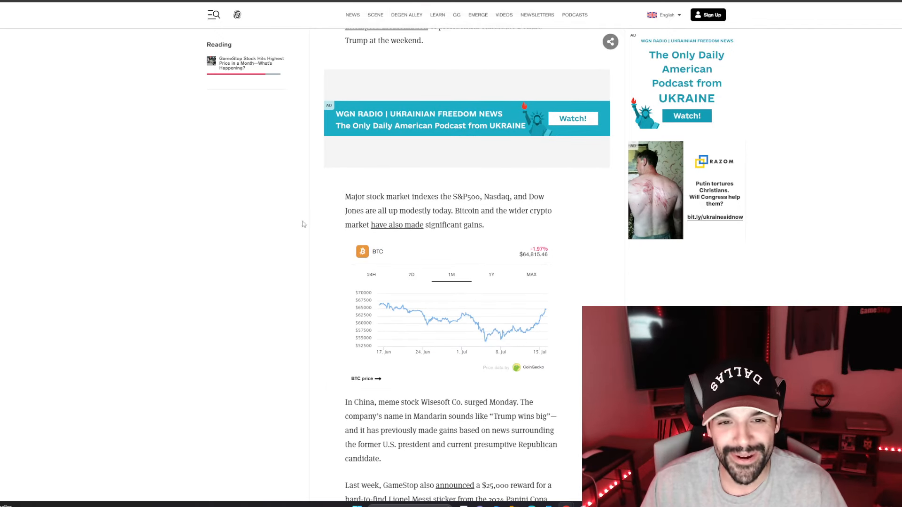
{"action": "scroll", "scroll_direction": "down", "scroll_amount": 3}
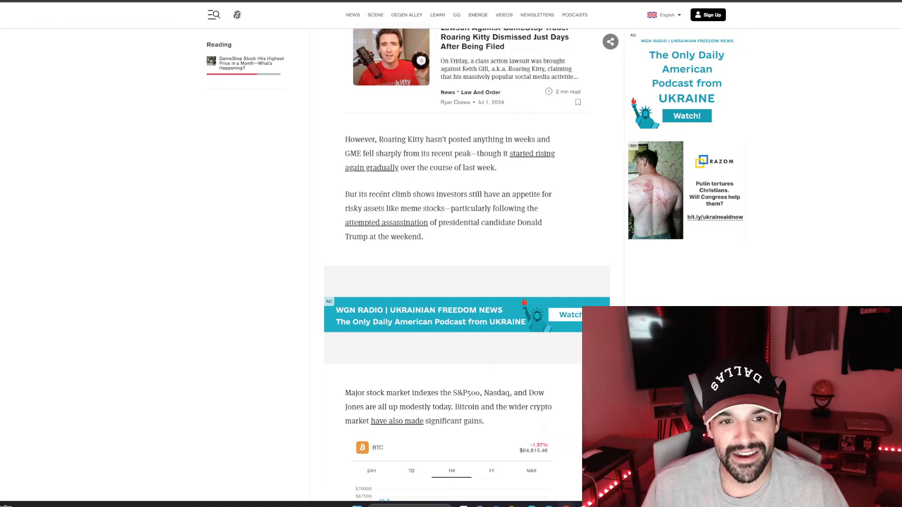
- Highlight the "appetite for risky assets like meme stocks" sentence, clear it, and read to the disclaimer
{"action": "left_click_drag", "start_coordinate": [369, 193], "coordinate": [491, 194]}
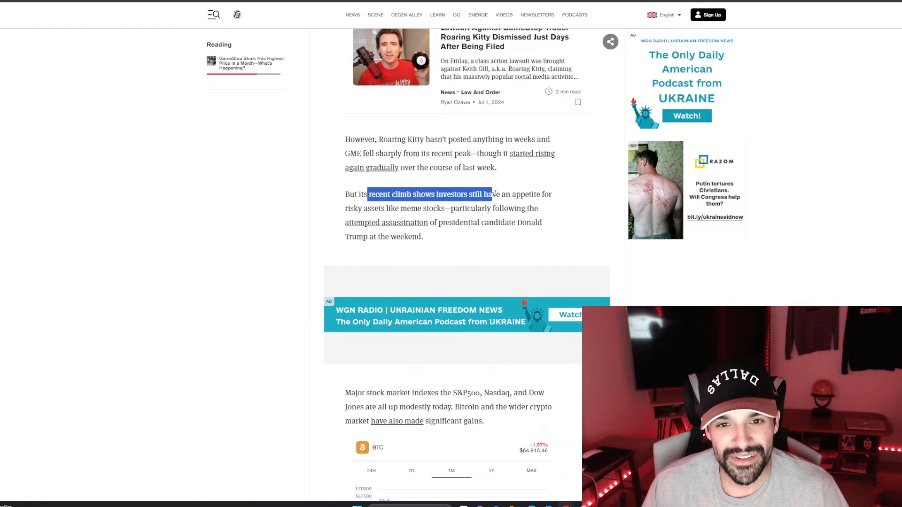
{"action": "left_click_drag", "start_coordinate": [488, 193], "coordinate": [445, 209]}
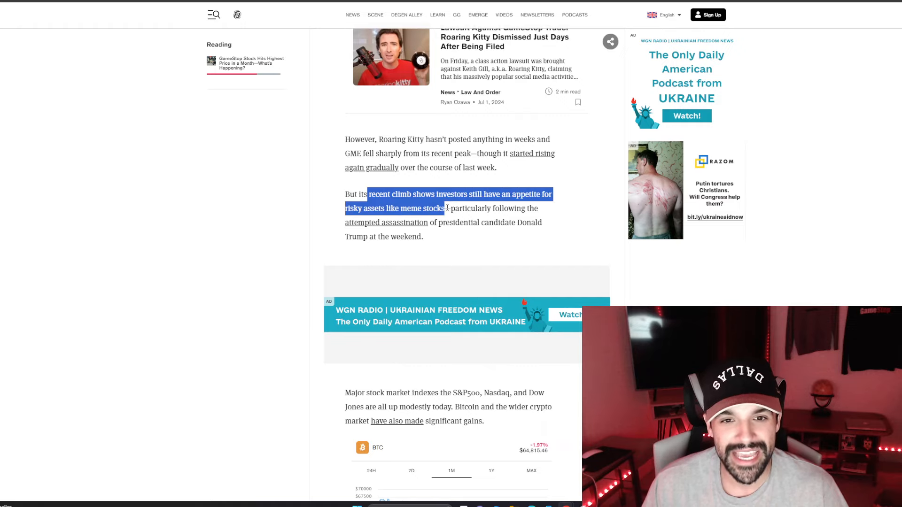
{"action": "left_click", "coordinate": [253, 215]}
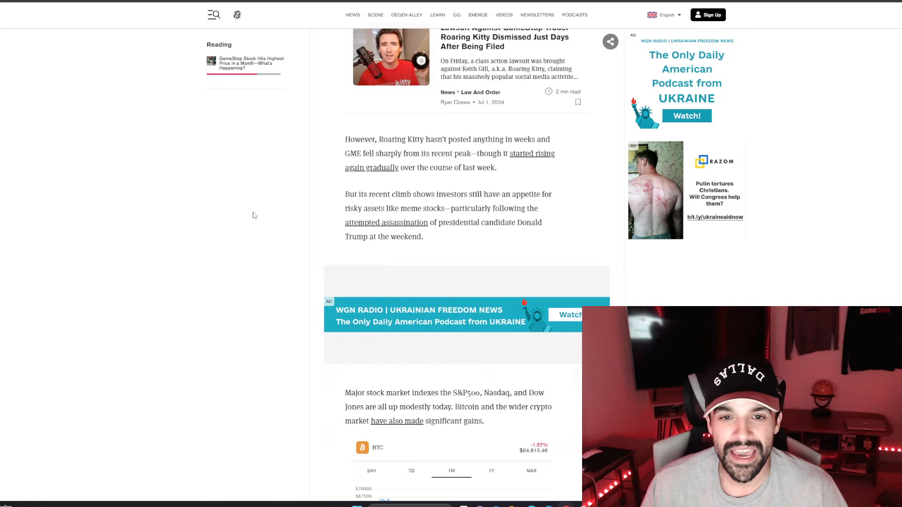
{"action": "mouse_move", "coordinate": [231, 221]}
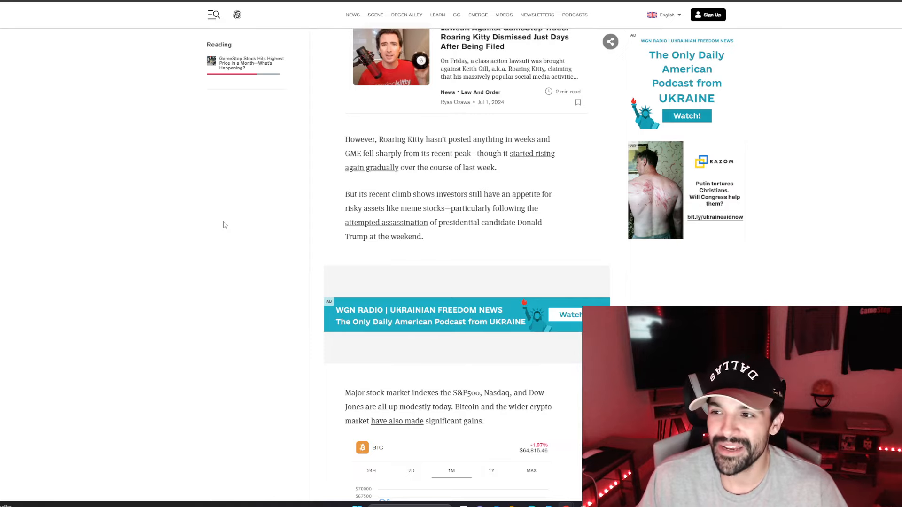
{"action": "mouse_move", "coordinate": [203, 216]}
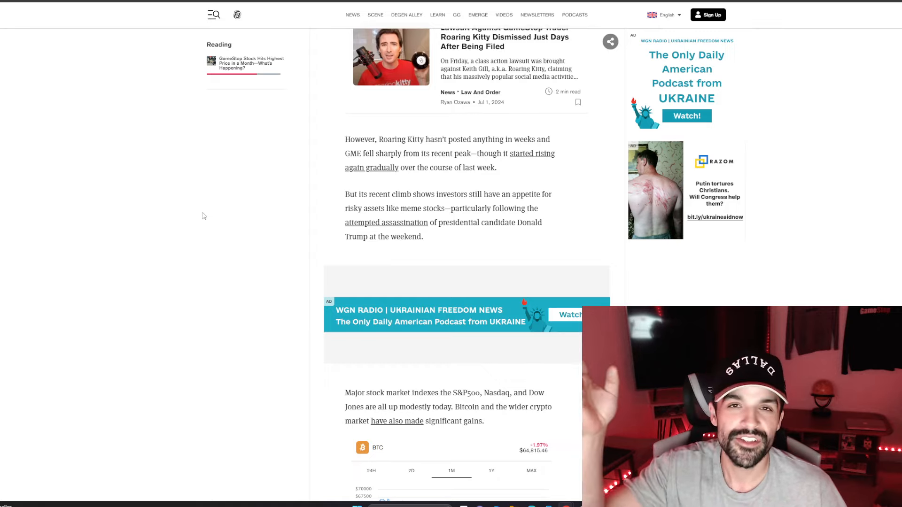
{"action": "mouse_move", "coordinate": [275, 229]}
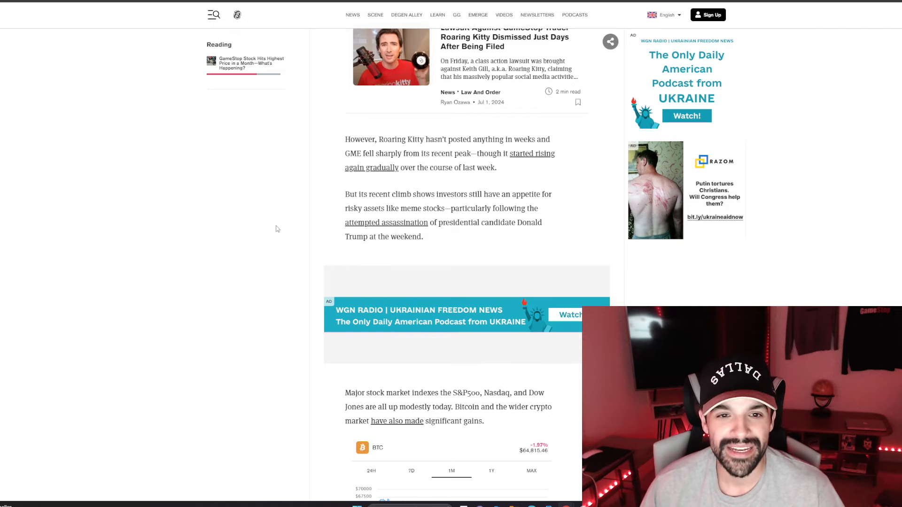
{"action": "scroll", "scroll_direction": "down", "scroll_amount": 3}
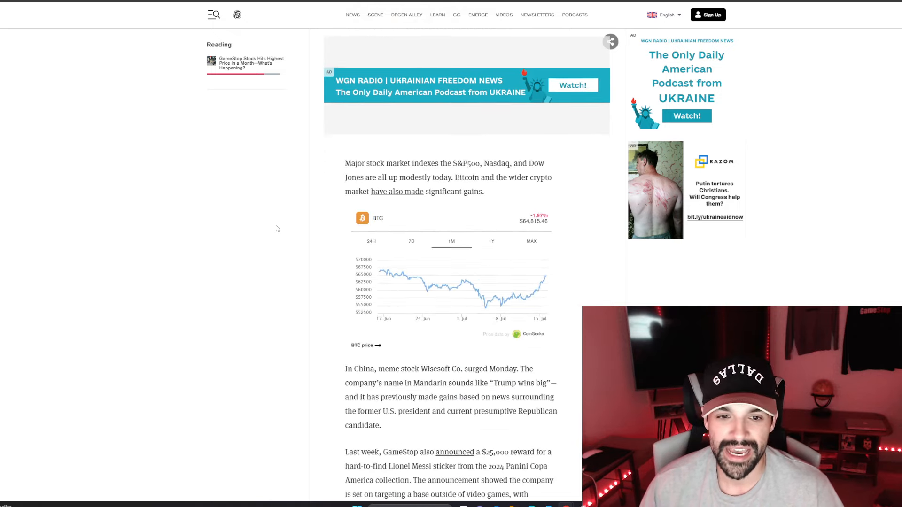
{"action": "scroll", "scroll_direction": "down", "scroll_amount": 3}
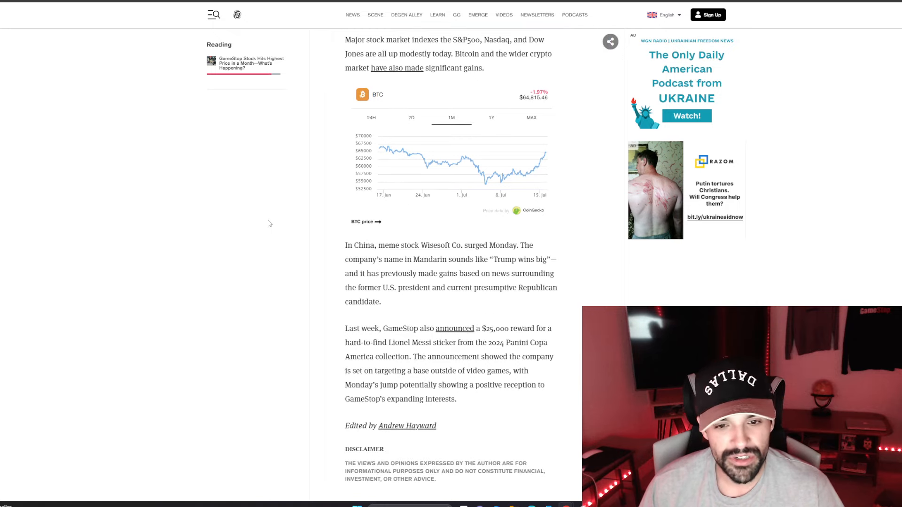